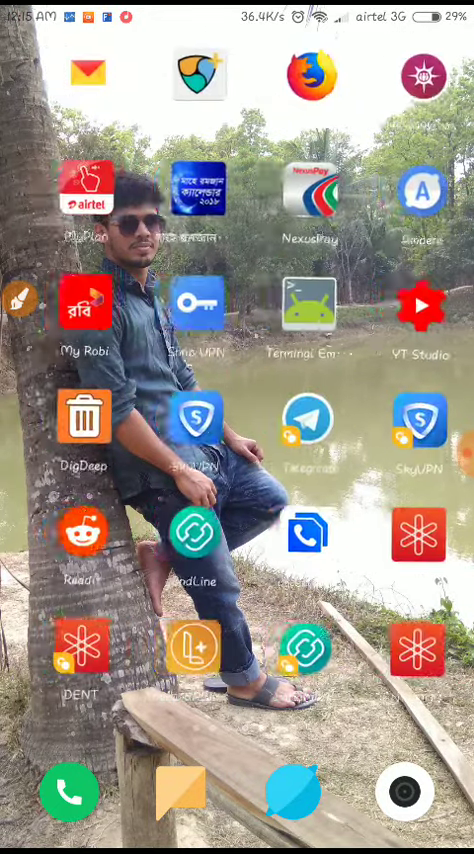
Swipe the home screen to reach Google Play on the Video Downloader for Facebook page.
{"action": "scroll", "scroll_direction": "left", "scroll_amount": 3}
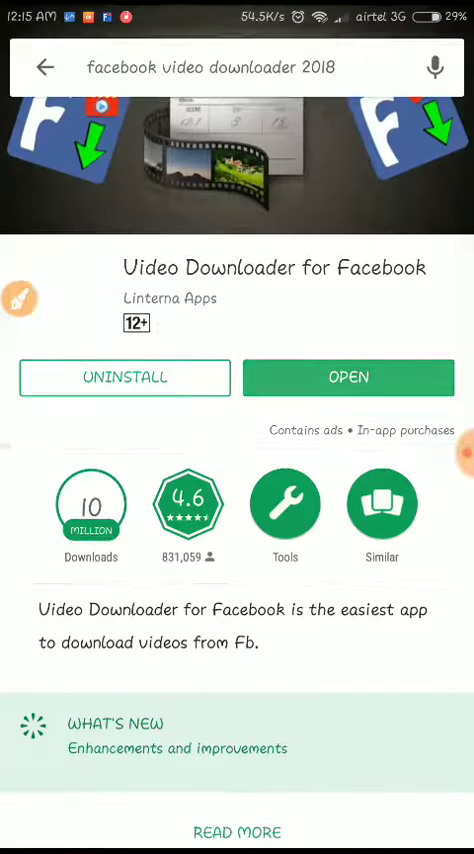
Search Google Play for "photo editir" to list photo editor apps.
{"action": "left_click", "coordinate": [237, 67]}
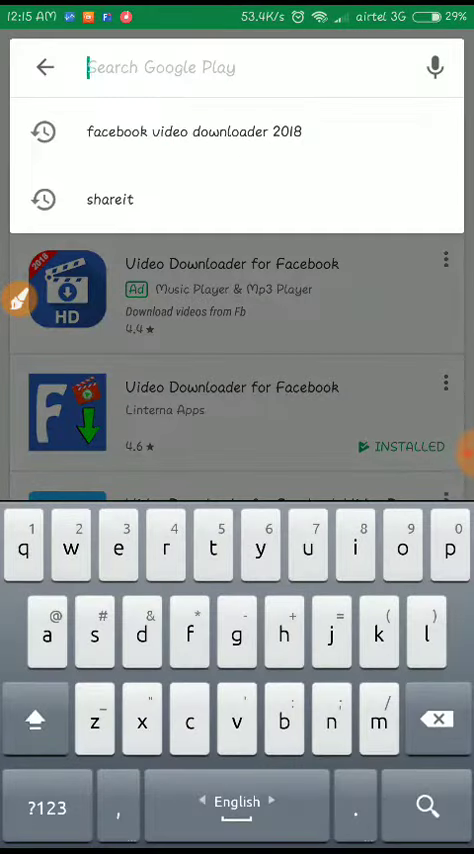
{"action": "type", "text": "photo"}
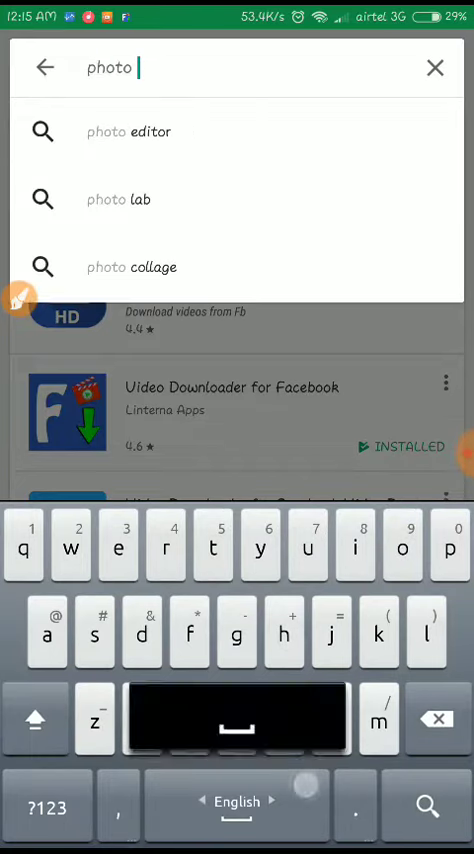
{"action": "type", "text": "editir"}
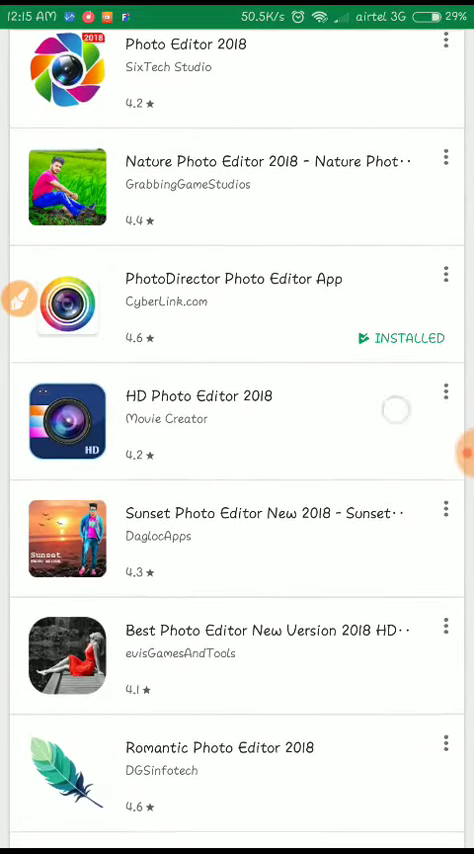
Open the PhotoDirector Photo Editor App store page from the search results.
{"action": "left_click", "coordinate": [233, 279]}
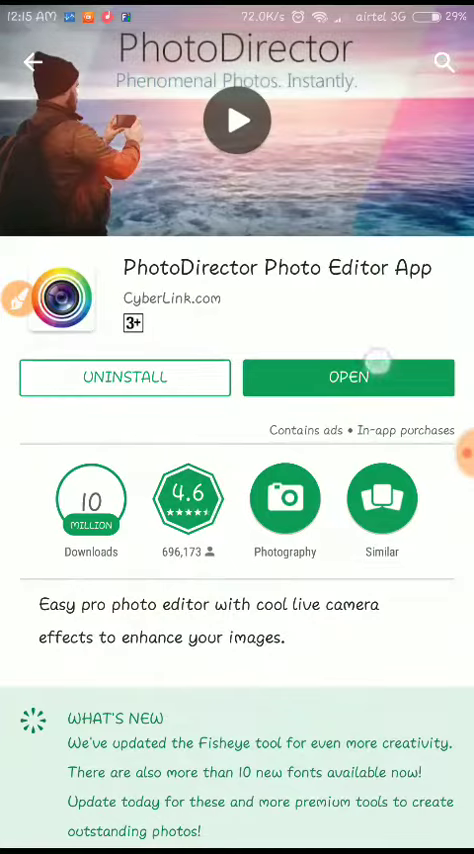
Launch the installed PhotoDirector app from its store page and view its Settings.
{"action": "left_click", "coordinate": [349, 377]}
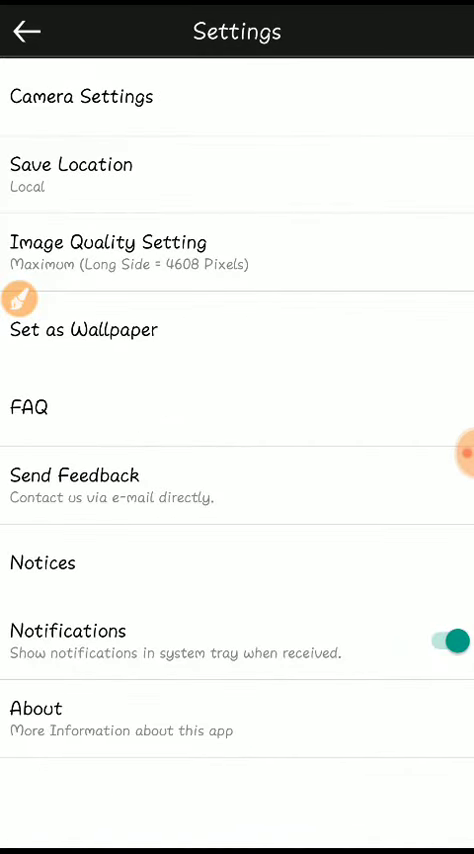
Leave PhotoDirector Settings and back out of the app to the home screen.
{"action": "left_click", "coordinate": [31, 31]}
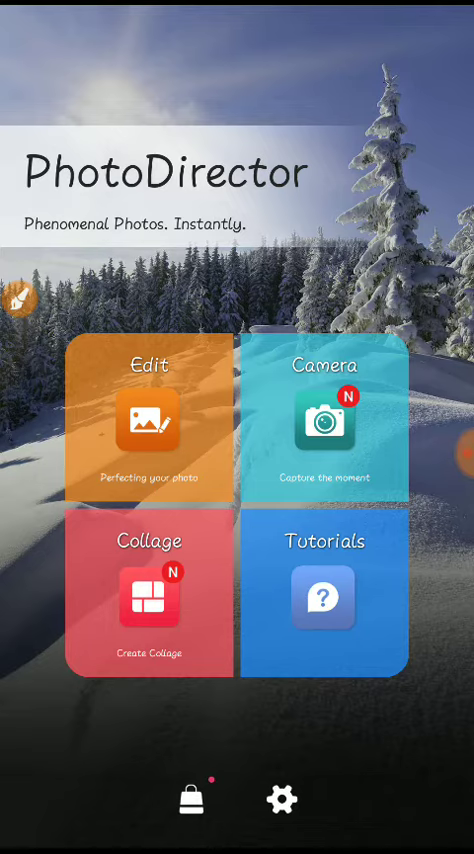
{"action": "key", "text": "Back"}
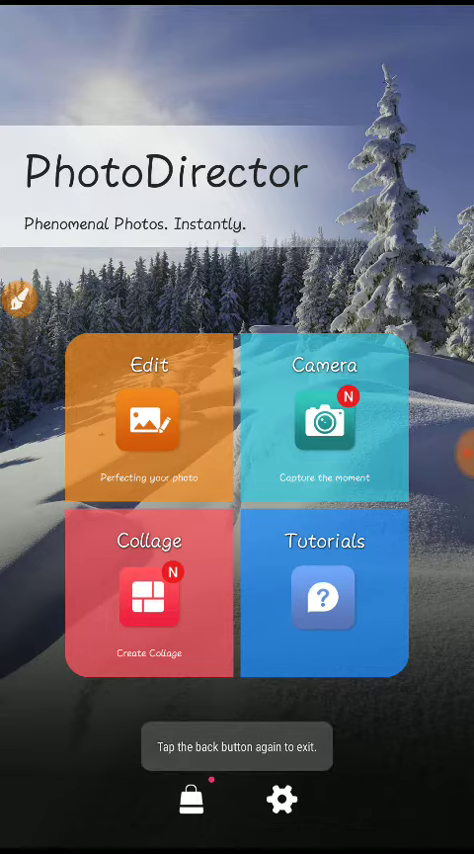
{"action": "key", "text": "Back"}
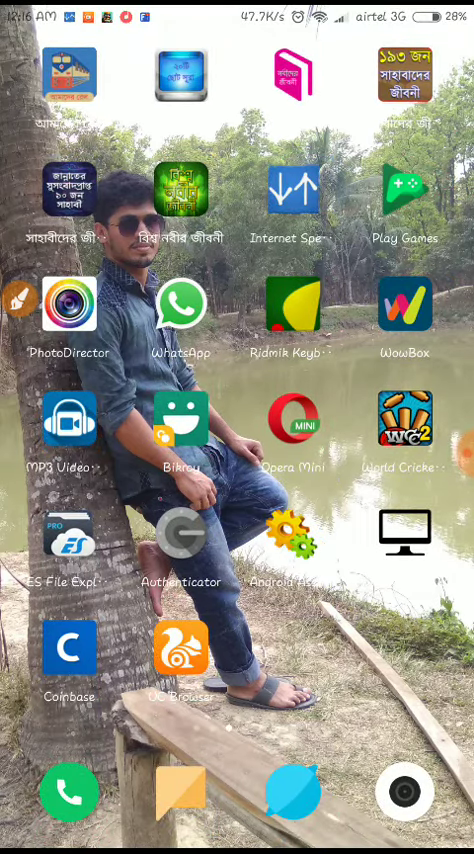
{"action": "scroll", "scroll_direction": "left", "scroll_amount": 3}
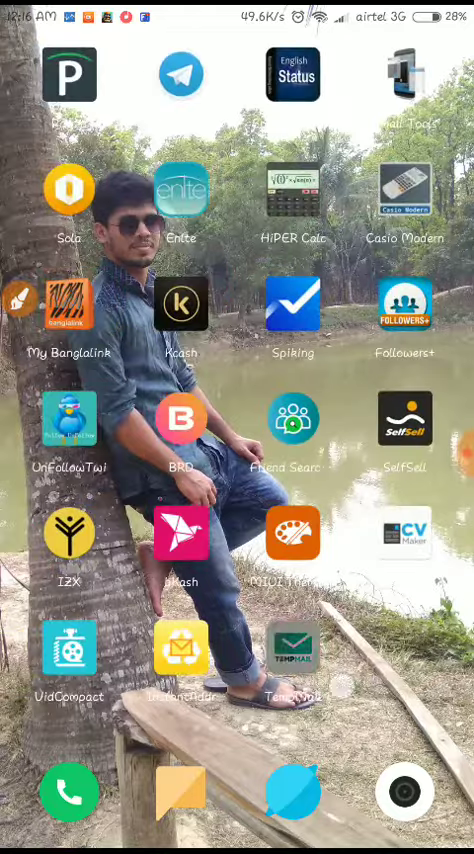
{"action": "scroll", "scroll_direction": "left", "scroll_amount": 3}
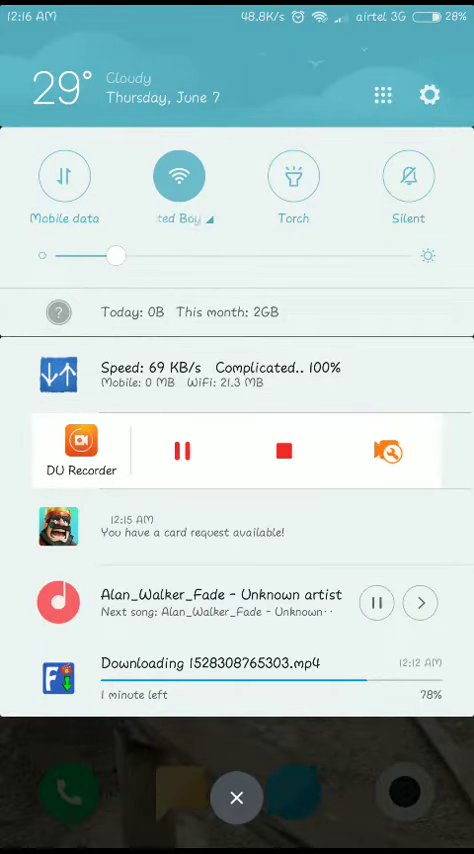
{"action": "left_click", "coordinate": [236, 797]}
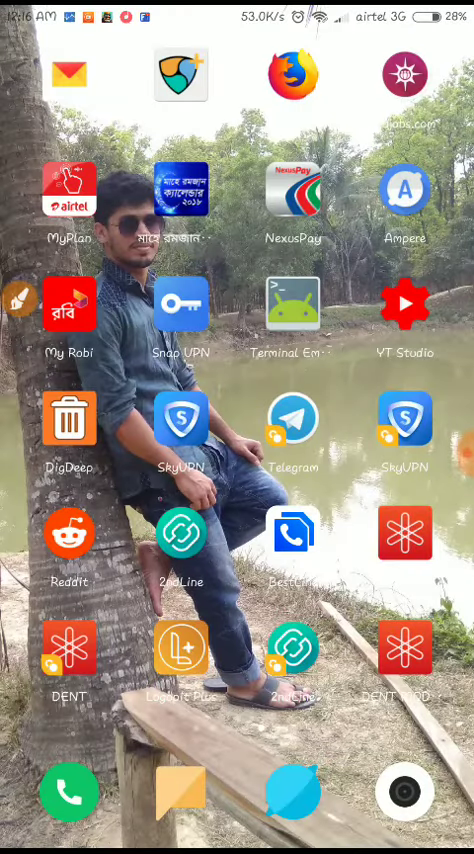